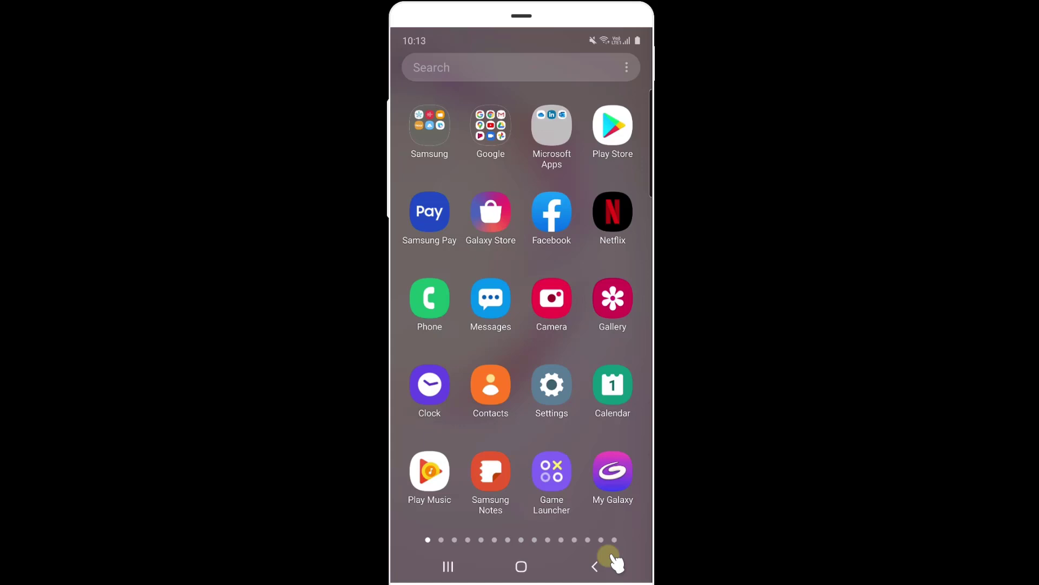
pyautogui.moveTo(551, 391)
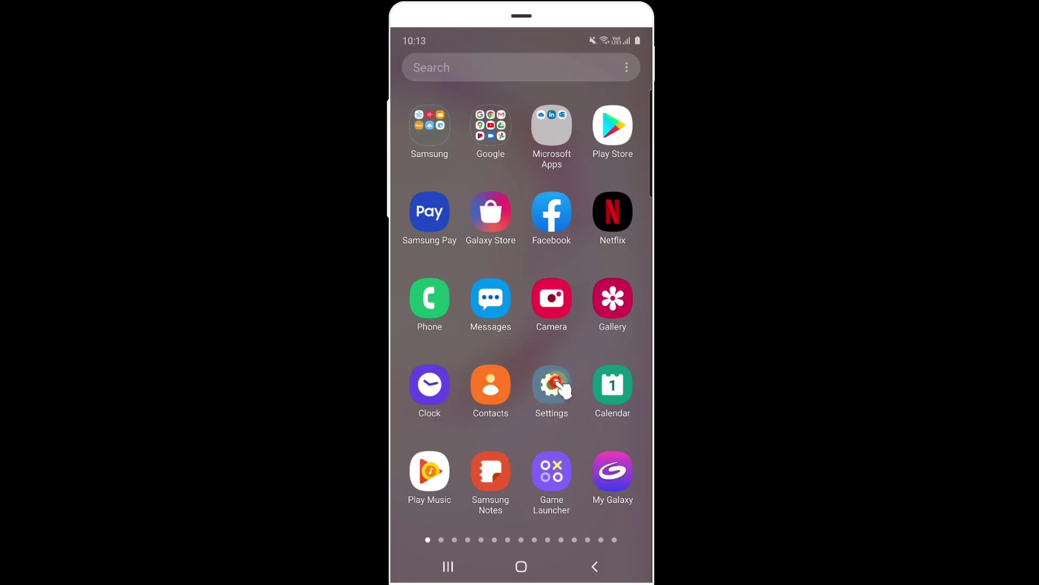
# Navigate Settings to Biometrics and security and reach the Find My Mobile page, shown switched on
pyautogui.click(551, 384)
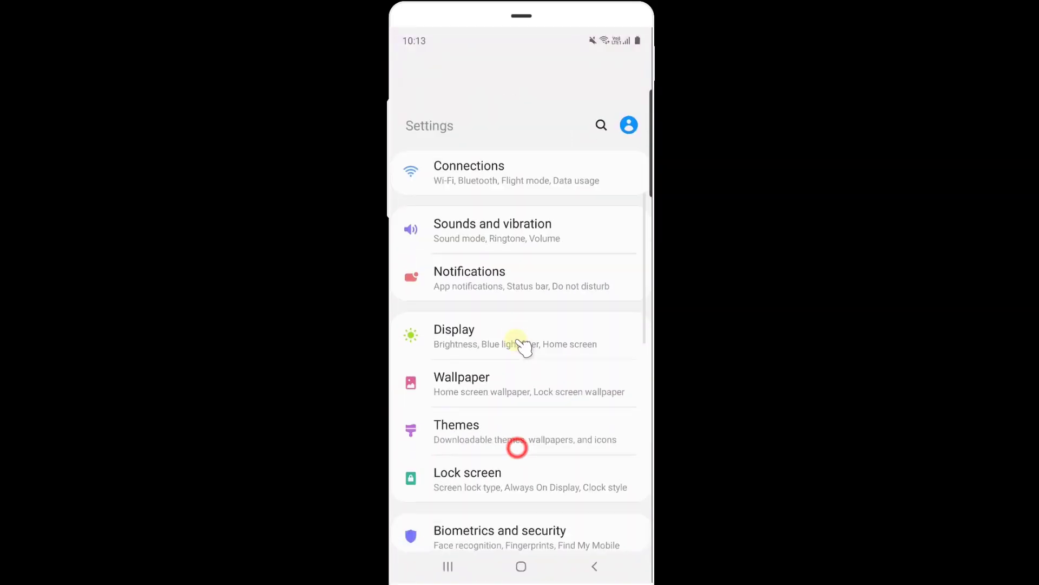
pyautogui.scroll(-3)
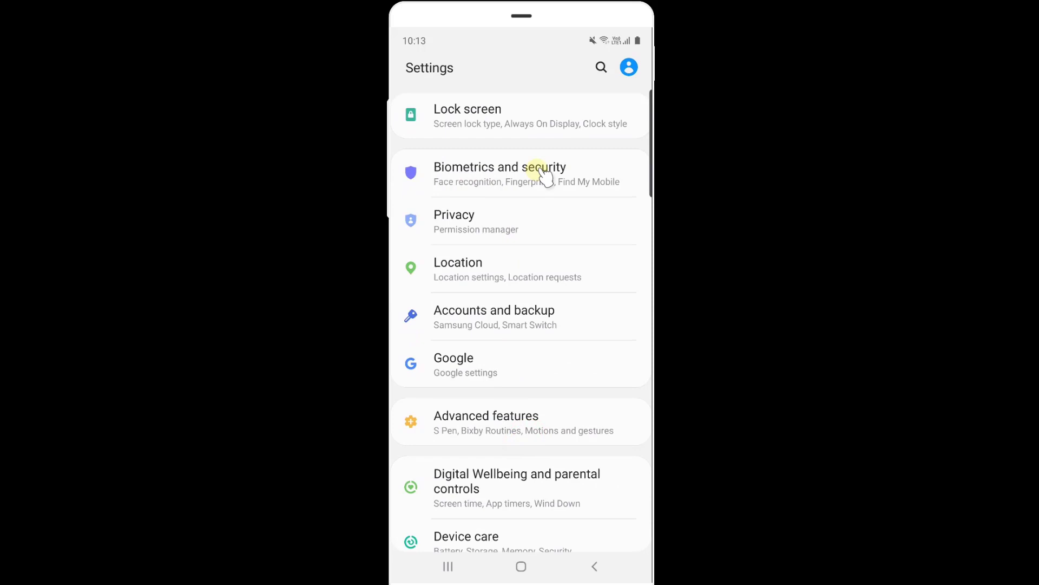
pyautogui.click(500, 173)
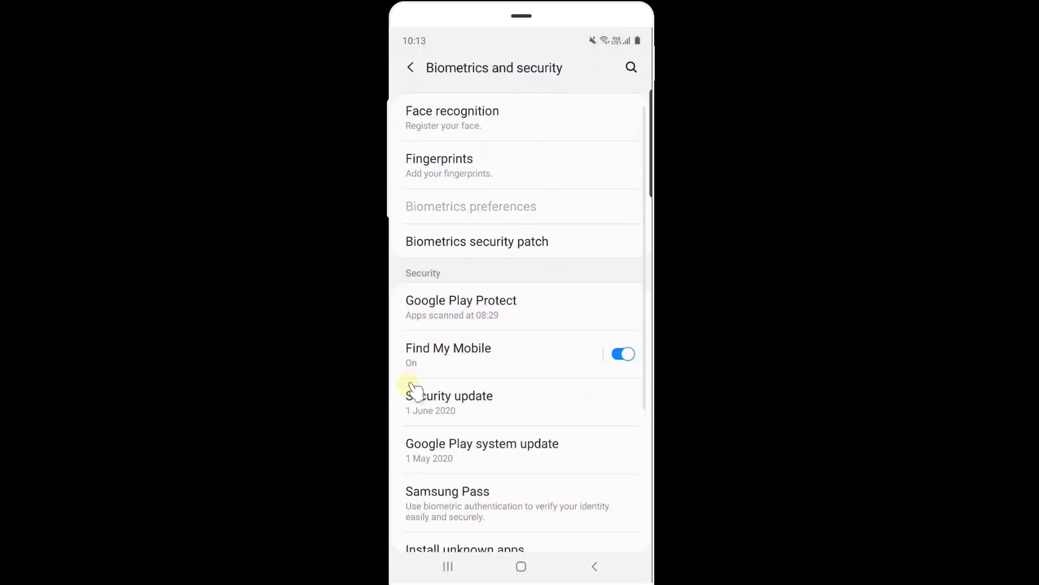
pyautogui.moveTo(464, 367)
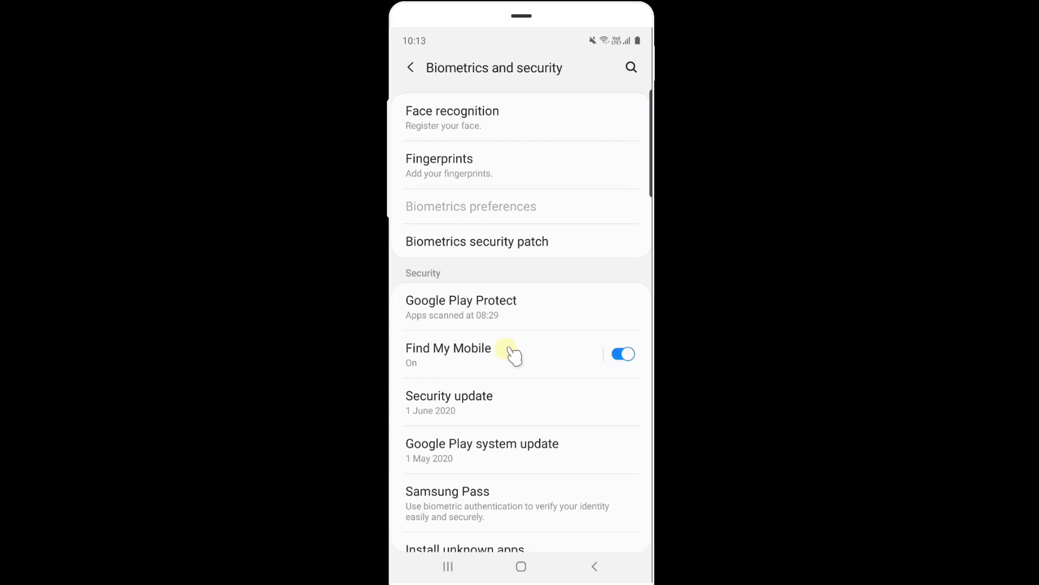
pyautogui.click(449, 348)
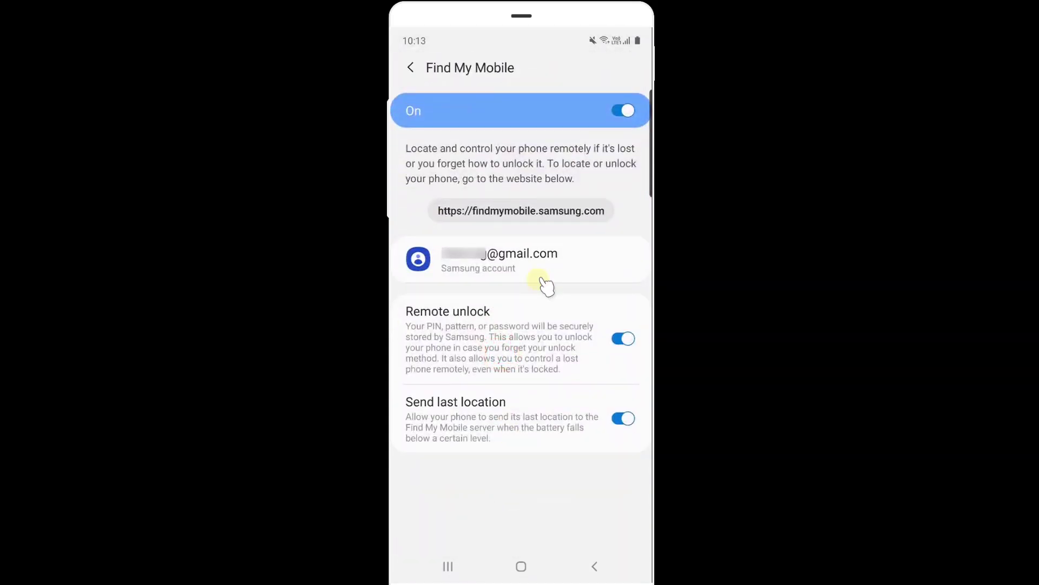
pyautogui.moveTo(571, 278)
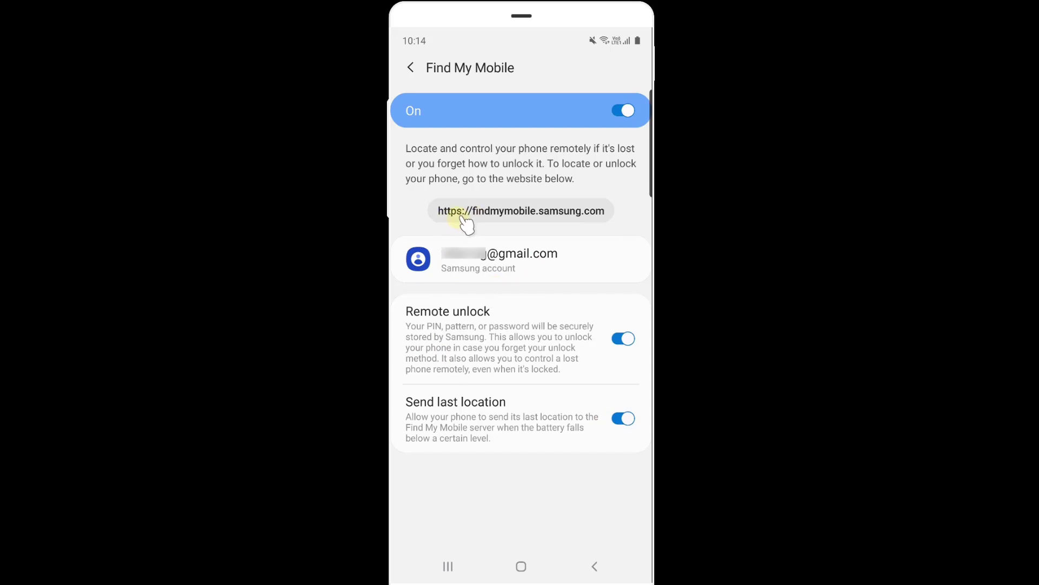
pyautogui.moveTo(575, 211)
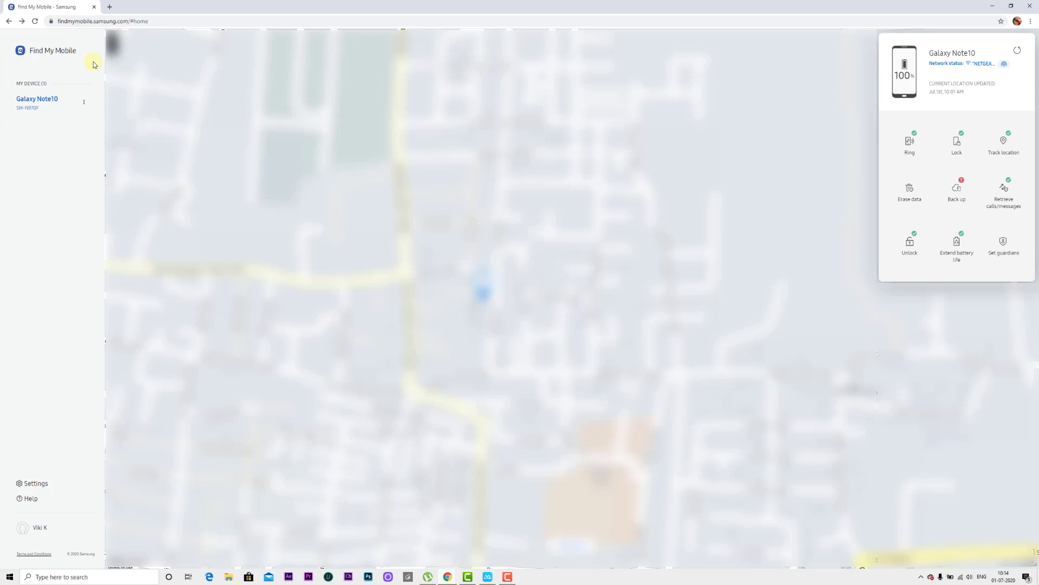
pyautogui.moveTo(12, 108)
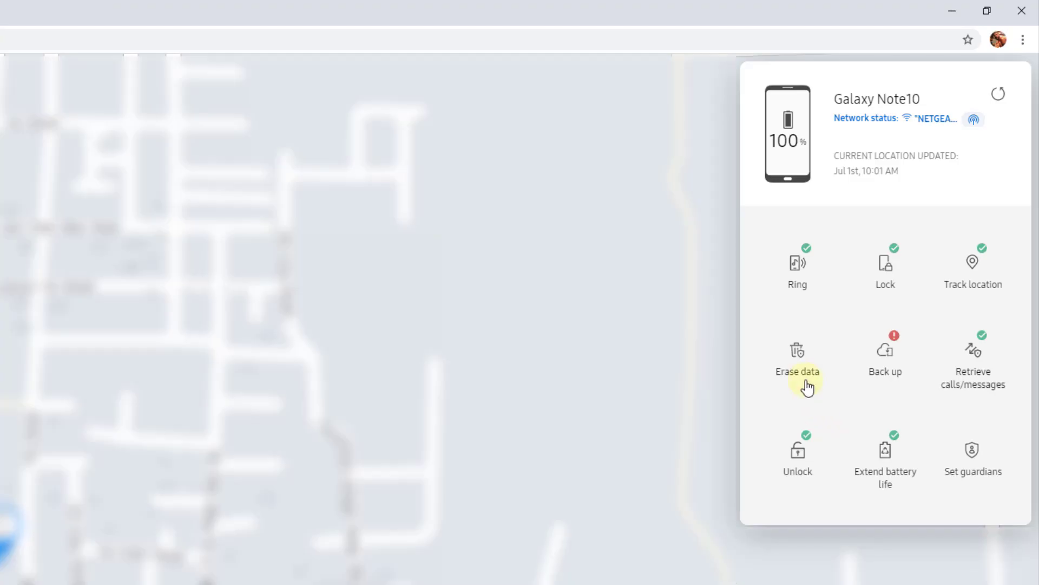
# Select the Galaxy Note10 so its current location refreshes on the map
pyautogui.click(798, 349)
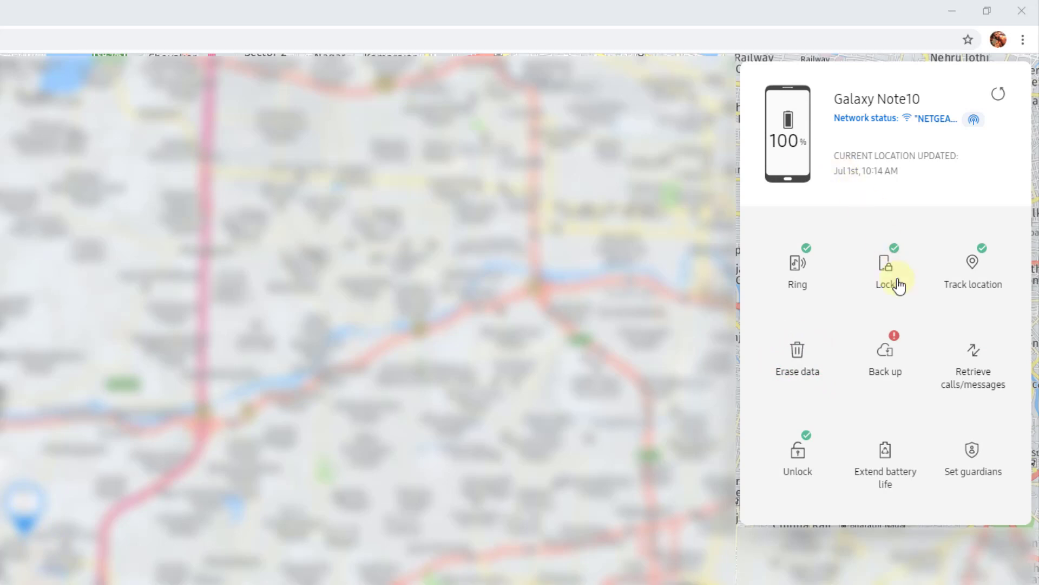
pyautogui.moveTo(798, 359)
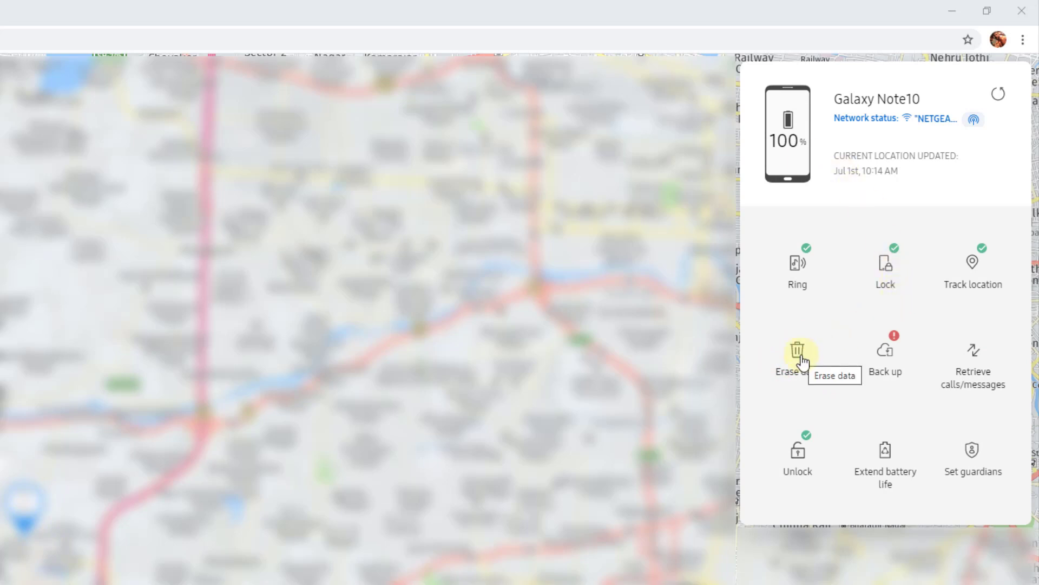
# Choose Erase data for the Galaxy Note10 to show the Erase phone data warning dialog
pyautogui.click(797, 350)
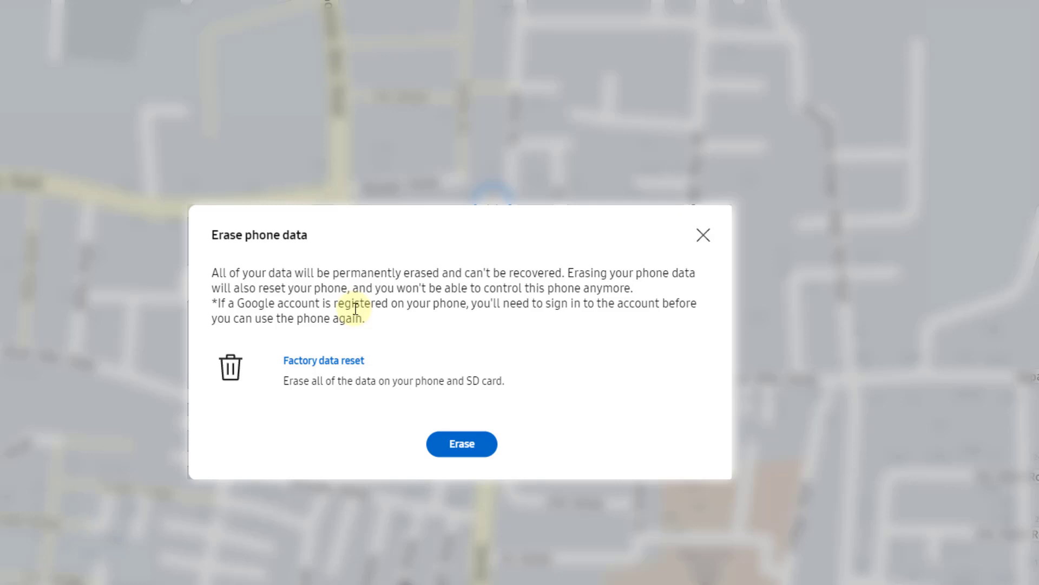
pyautogui.moveTo(327, 402)
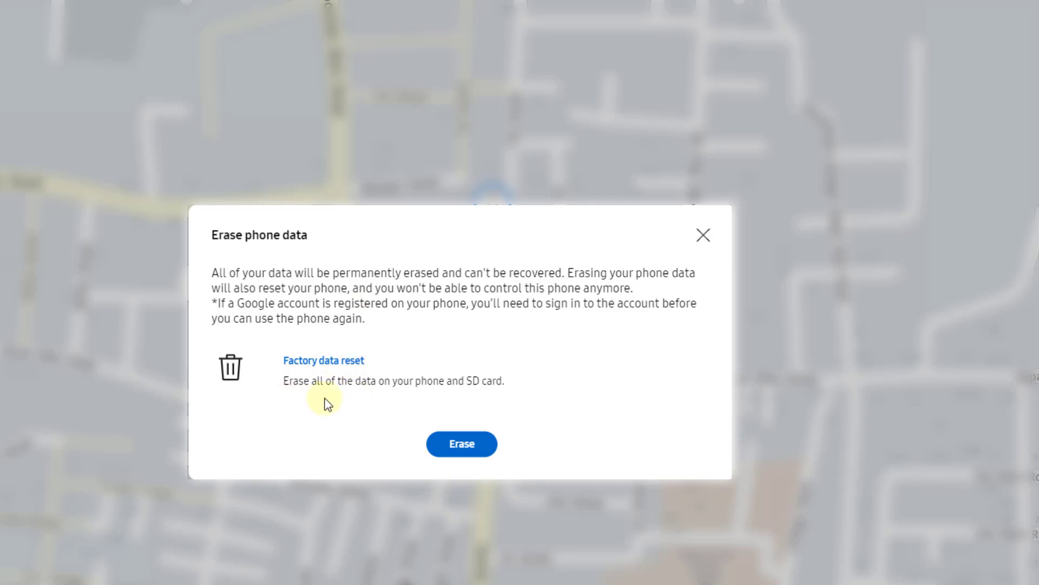
pyautogui.moveTo(331, 358)
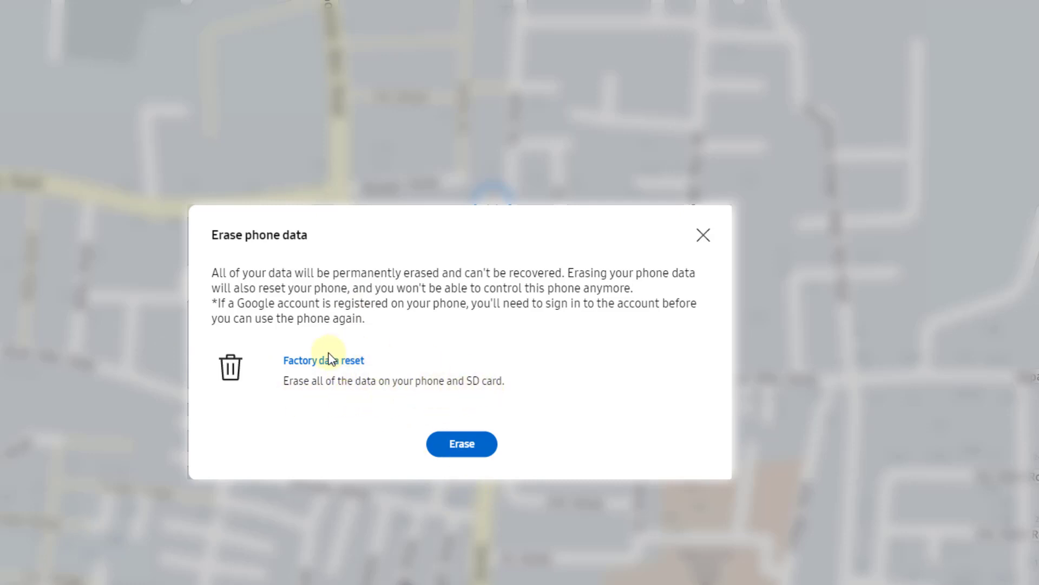
pyautogui.moveTo(462, 444)
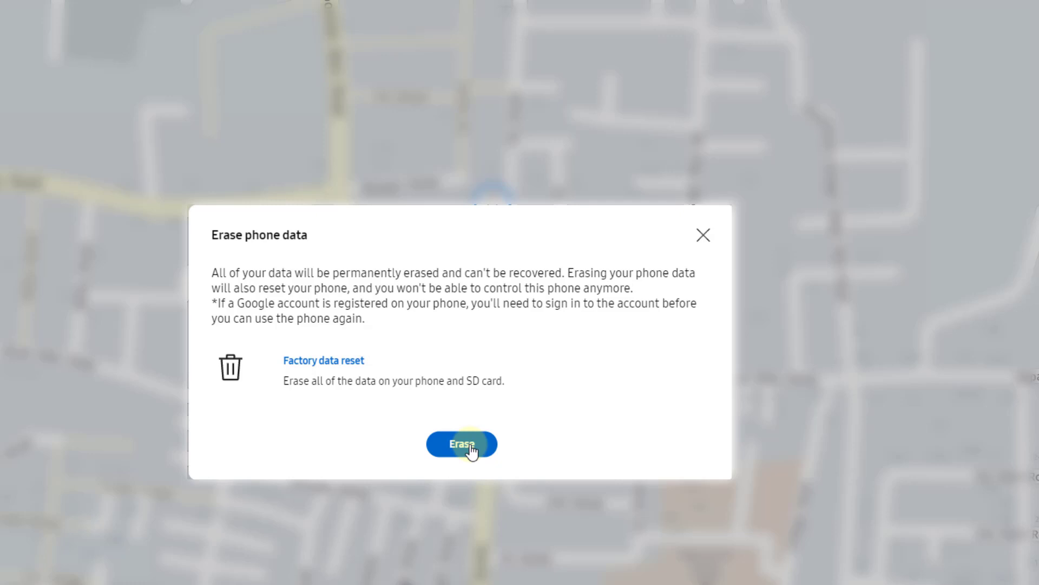
pyautogui.moveTo(692, 459)
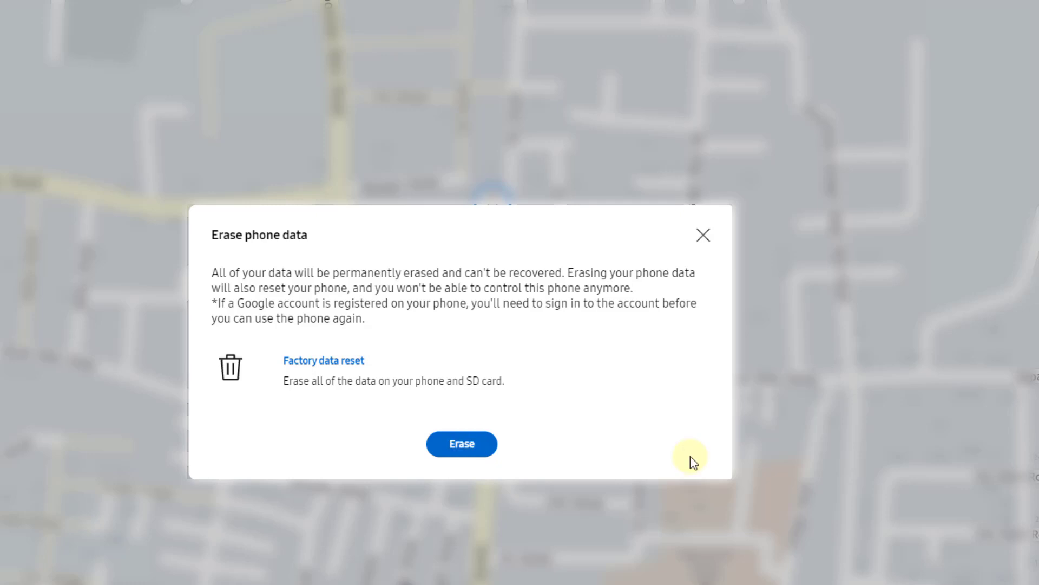